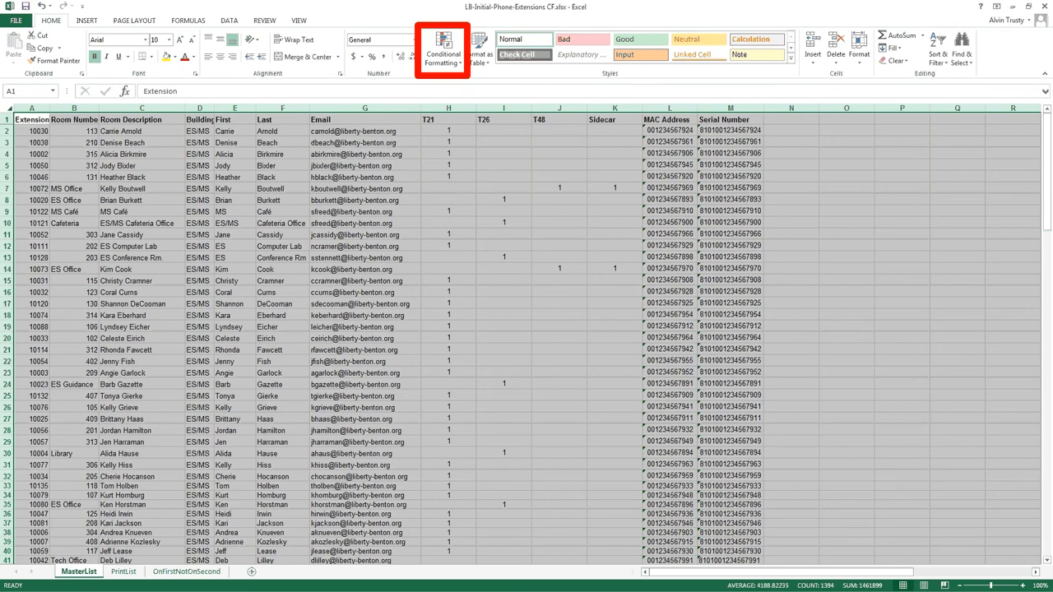
Start a new rule from the Conditional Formatting menu on the Home tab.
left_click(443, 54)
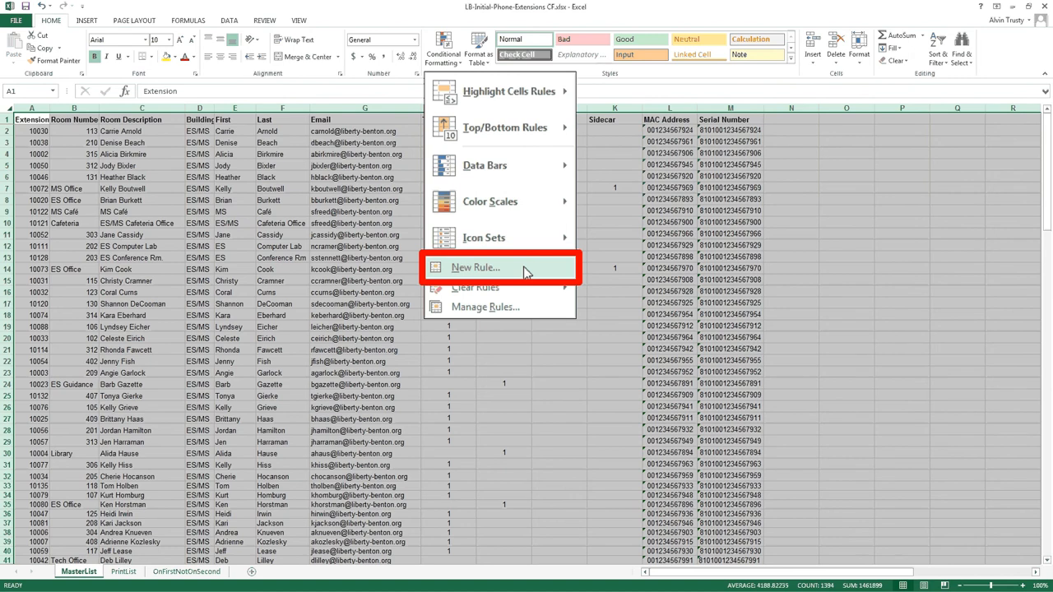
left_click(475, 267)
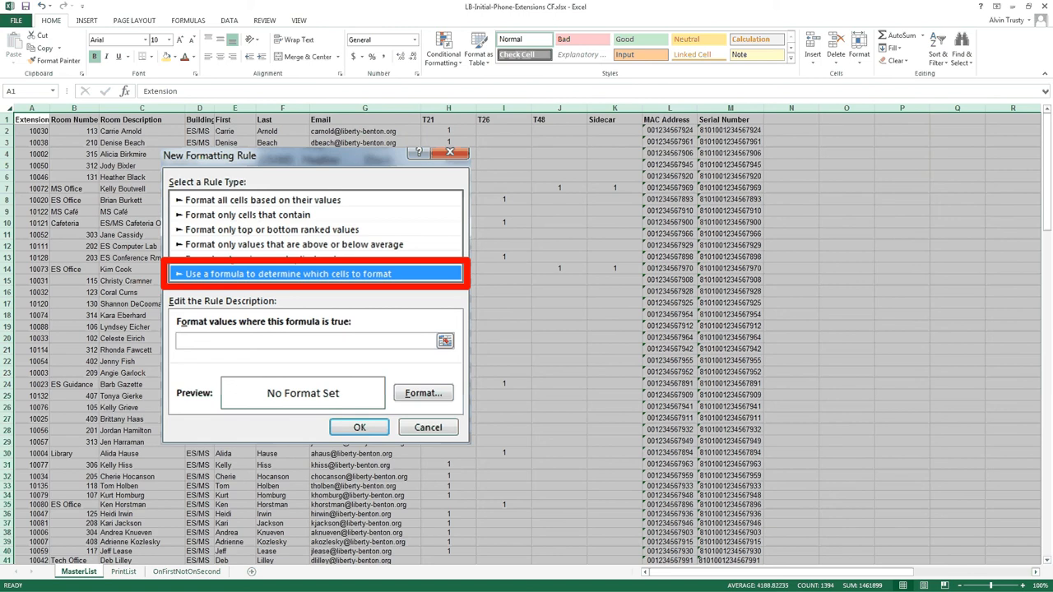
Enter the formula =mod(row(),2)=0 as the rule condition.
type("=mod(row(),2)=0")
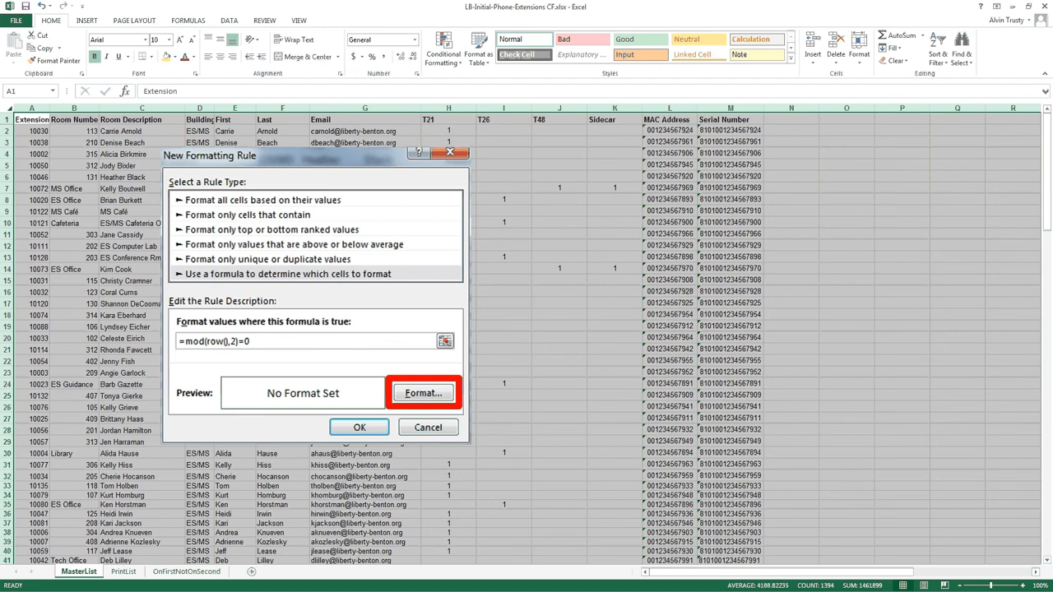
Set the rule's format to a light gray background fill.
left_click(423, 392)
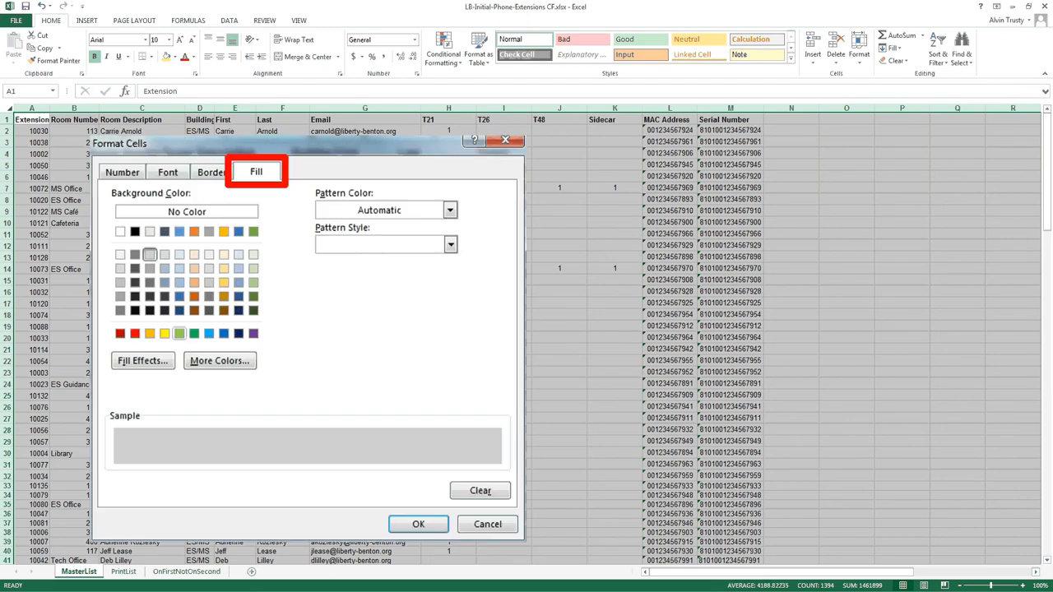
left_click(150, 254)
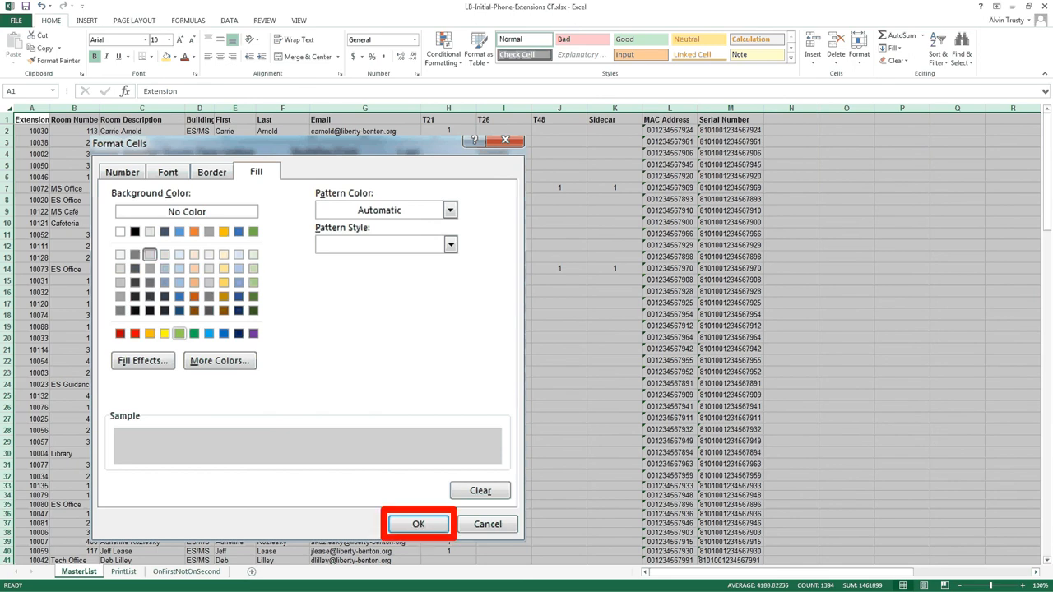
left_click(417, 524)
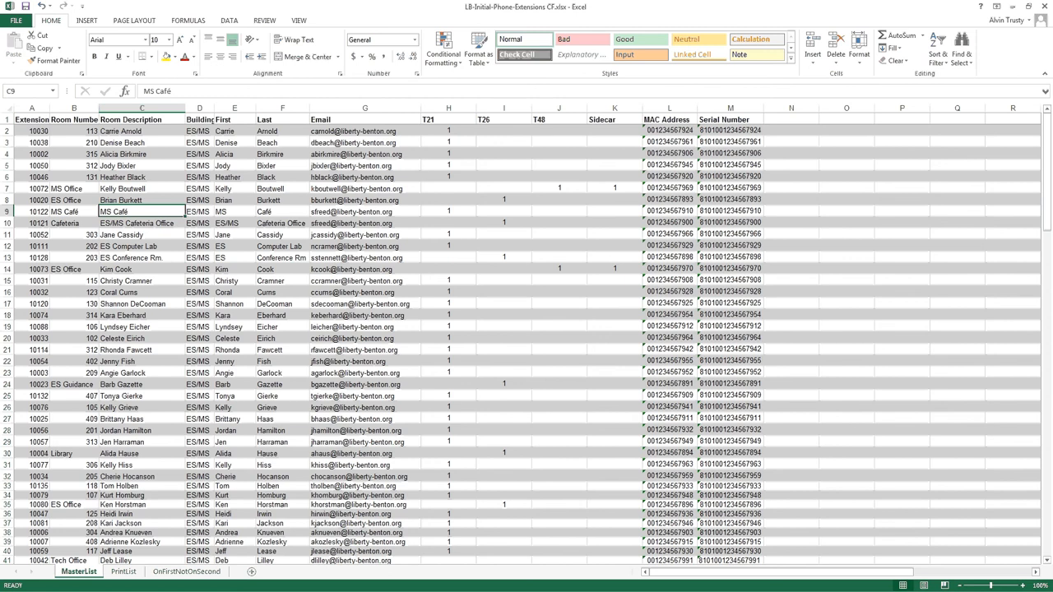
Reopen the Conditional Formatting menu after saving the even-row rule.
left_click(444, 47)
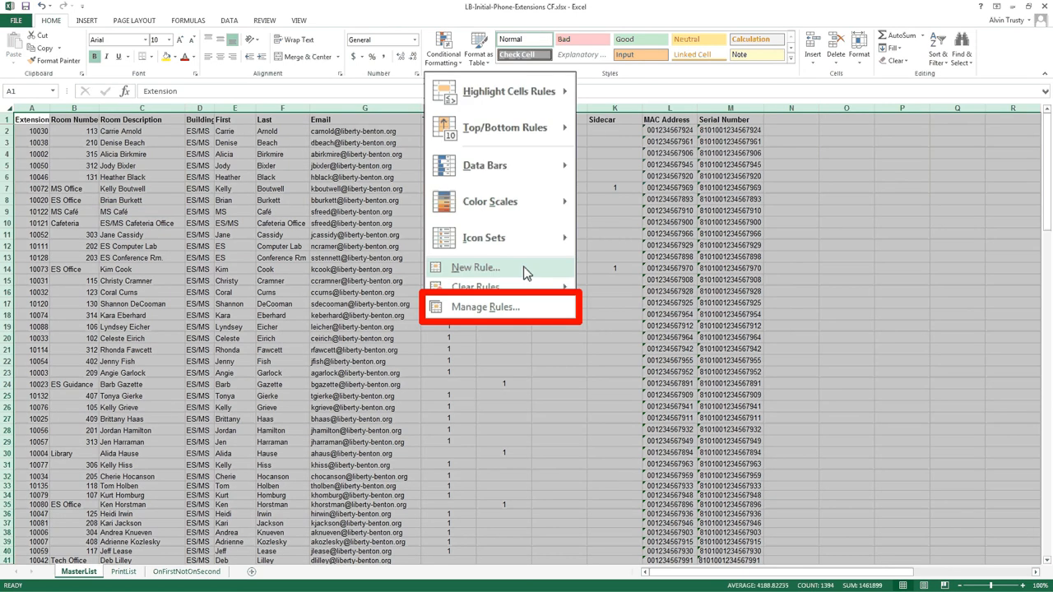